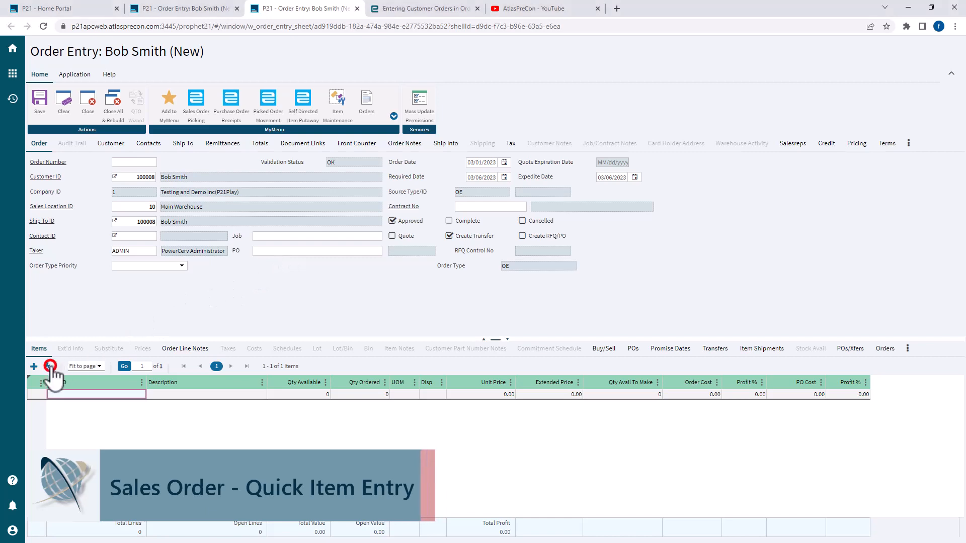
Switch the new order's item lines to Quick Item Entry, showing an empty item ID row with quantity 1.
{"action": "left_click", "coordinate": [34, 366]}
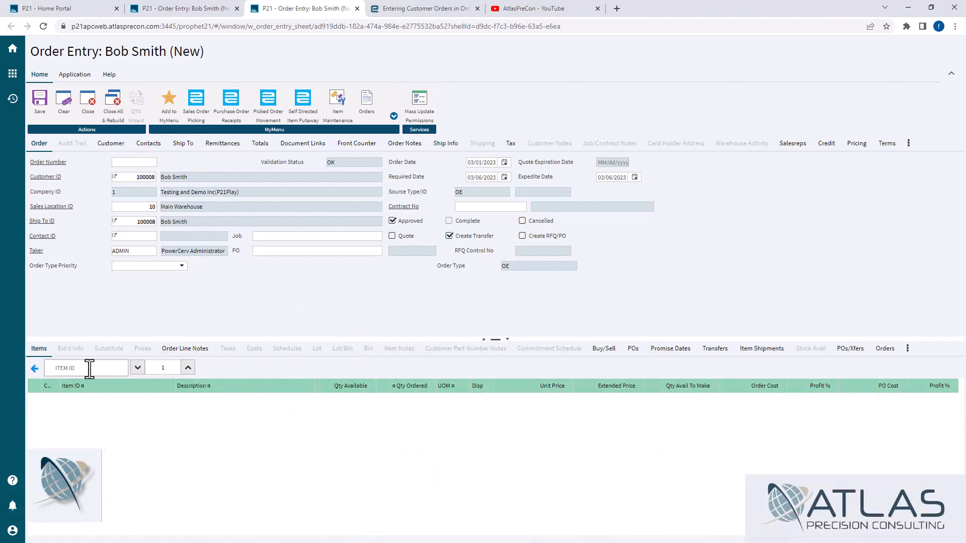
Search 'bo' in the quick entry item ID to list matching bolt items such as BOLT1.
{"action": "type", "text": "bolt"}
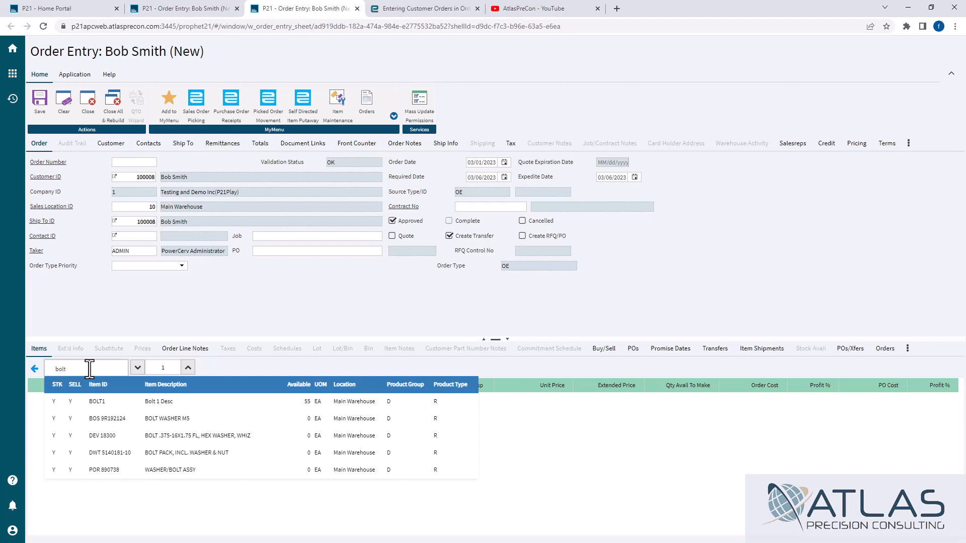
Add BOLT1 and an invalid blott1 line, then search 'washer' in the item ID field.
{"action": "type", "text": "1"}
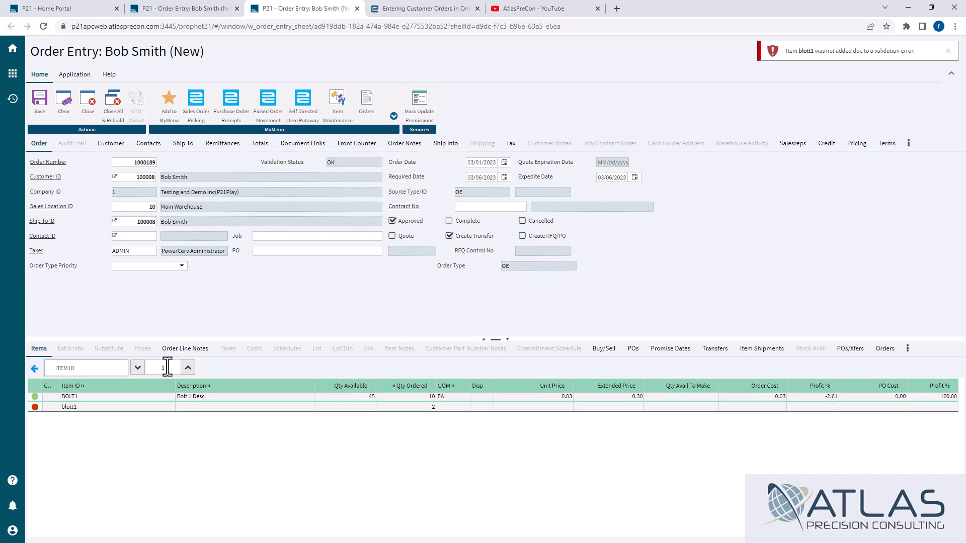
{"action": "type", "text": "washer"}
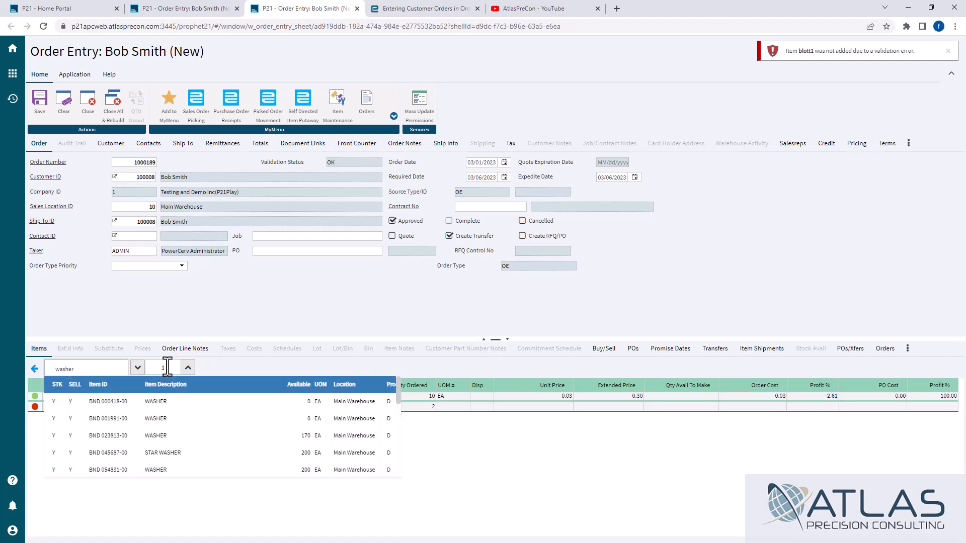
Select the BND 023813-00 washer (170 available) from the washer matches.
{"action": "left_click", "coordinate": [154, 435]}
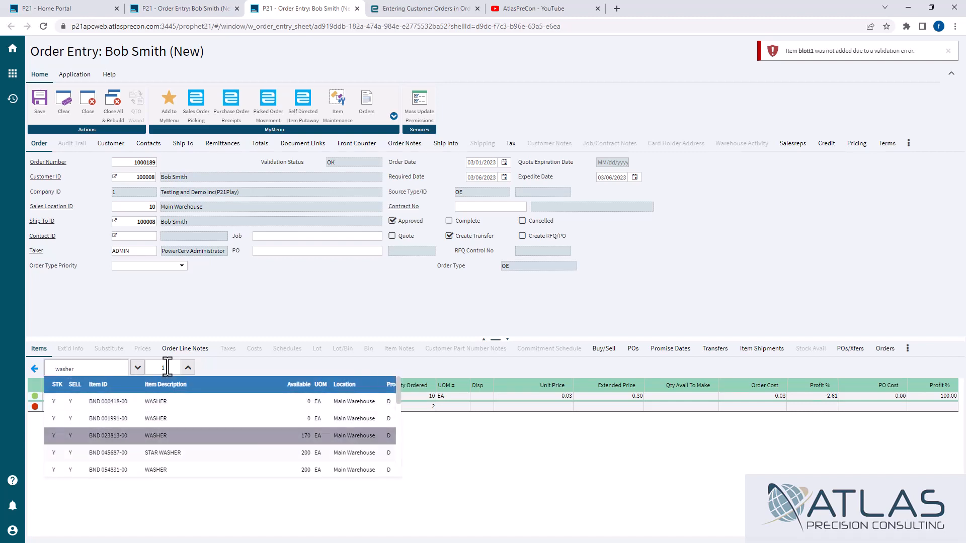